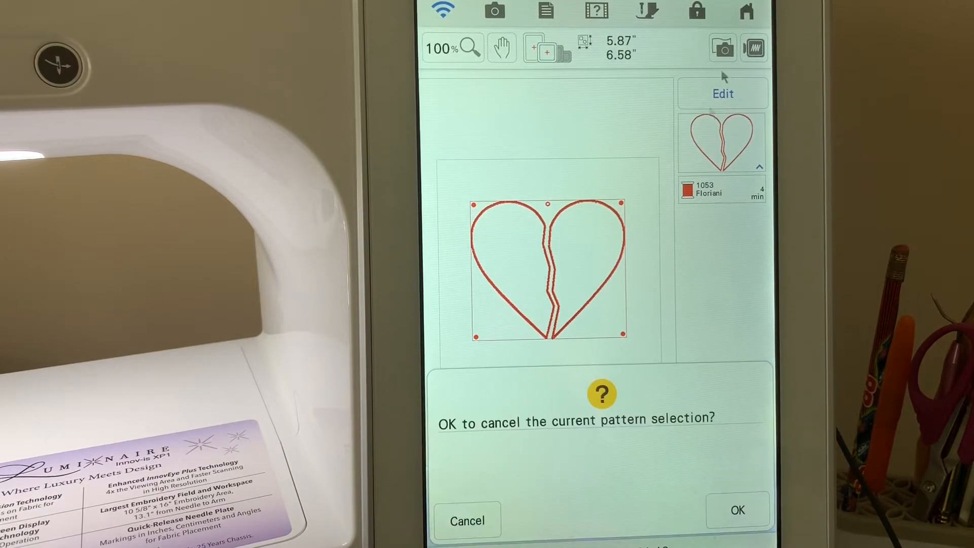
Step: Discard the old pattern and place a plain heart outline on the My Design Center canvas
{"action": "left_click", "coordinate": [736, 510]}
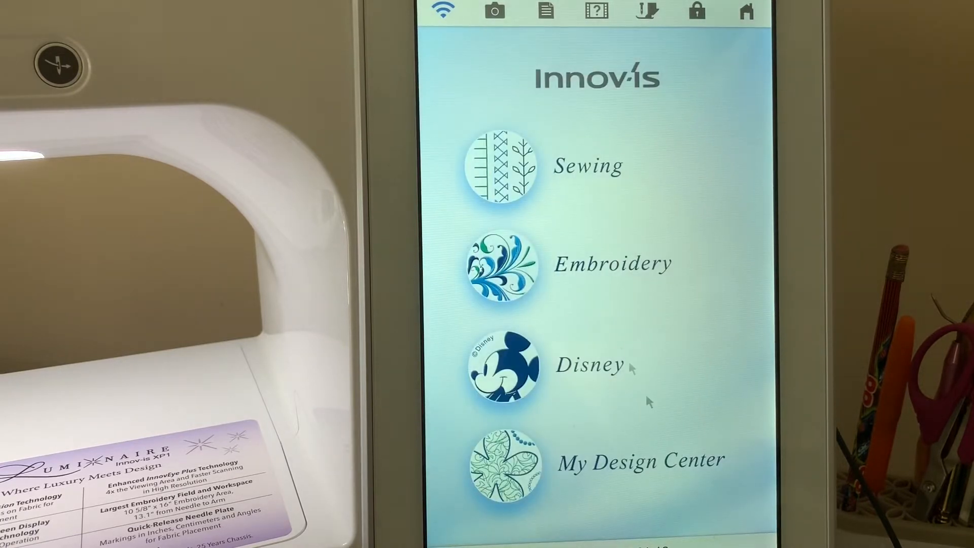
{"action": "mouse_move", "coordinate": [509, 485]}
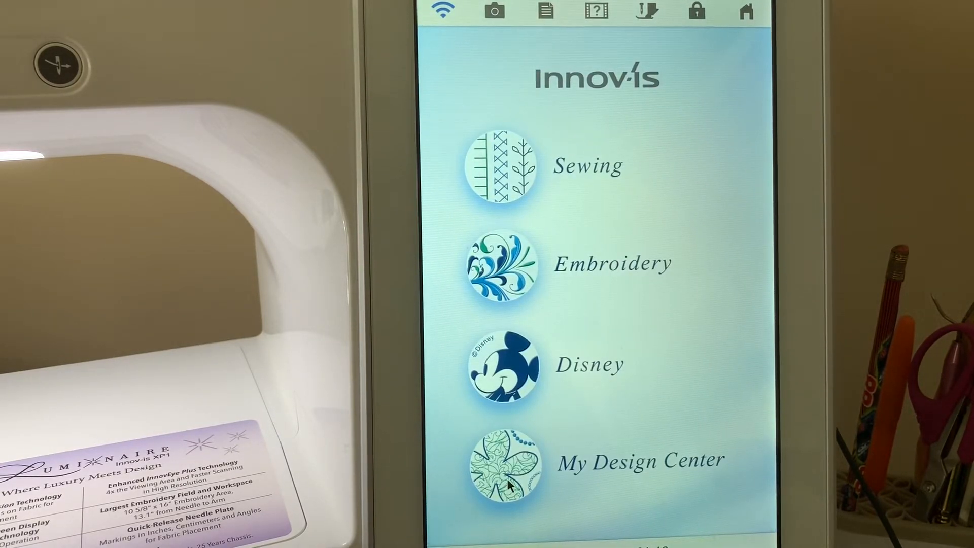
{"action": "left_click", "coordinate": [502, 460]}
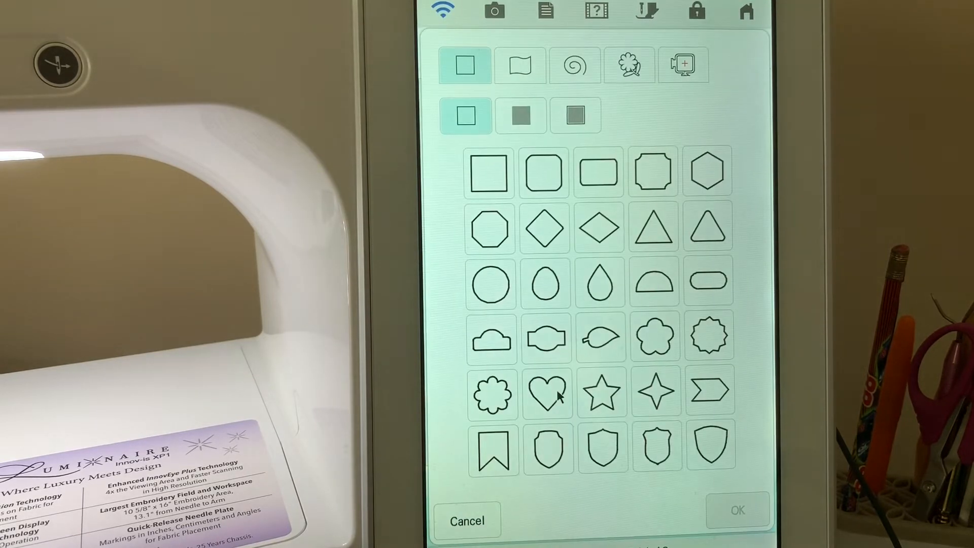
{"action": "left_click", "coordinate": [546, 394]}
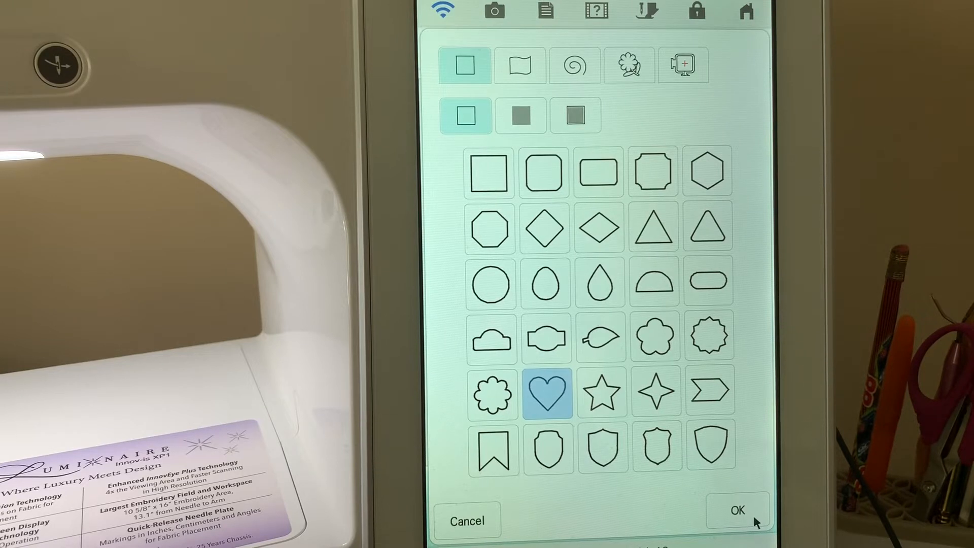
{"action": "left_click", "coordinate": [737, 510]}
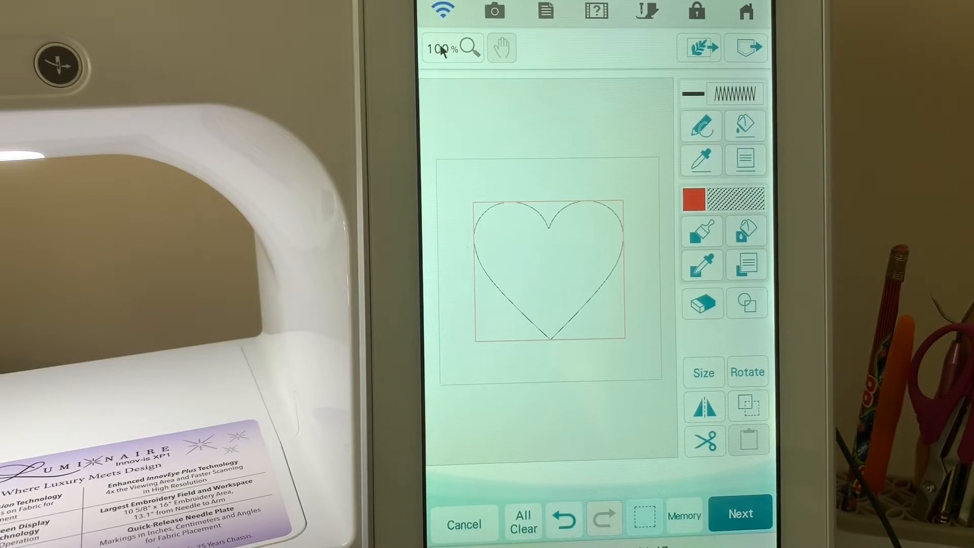
Step: At 400% zoom, reduce the line eraser to size 9 to open small gaps in the heart outline
{"action": "left_click", "coordinate": [452, 47]}
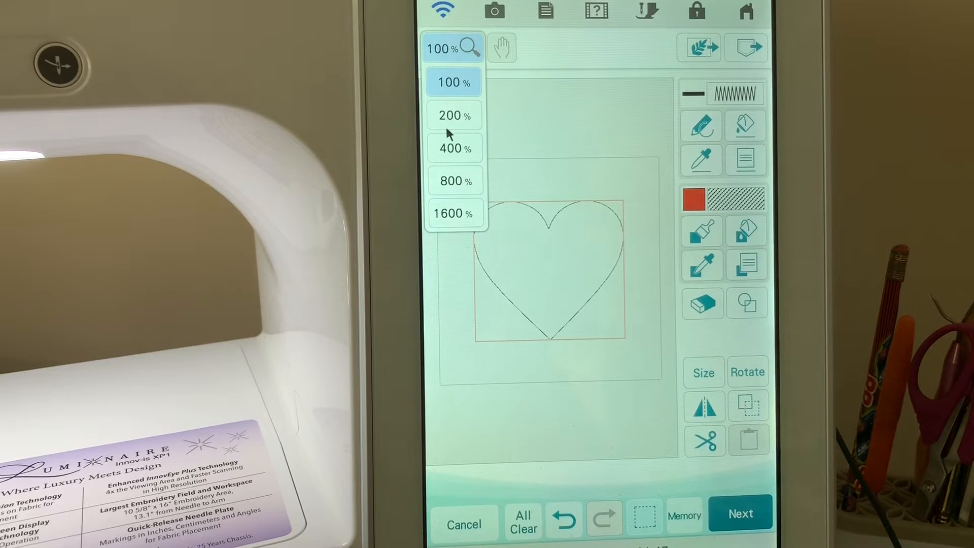
{"action": "left_click", "coordinate": [449, 148]}
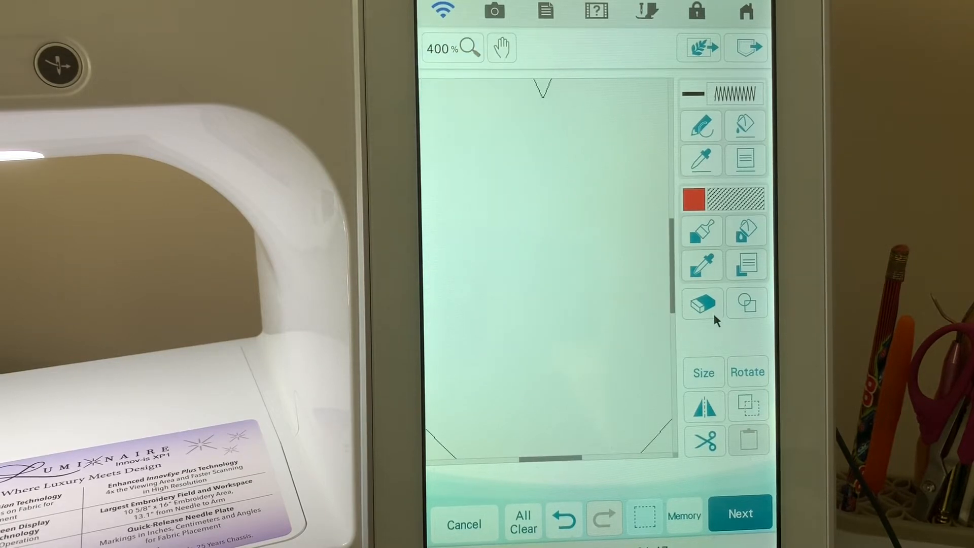
{"action": "left_click", "coordinate": [746, 303]}
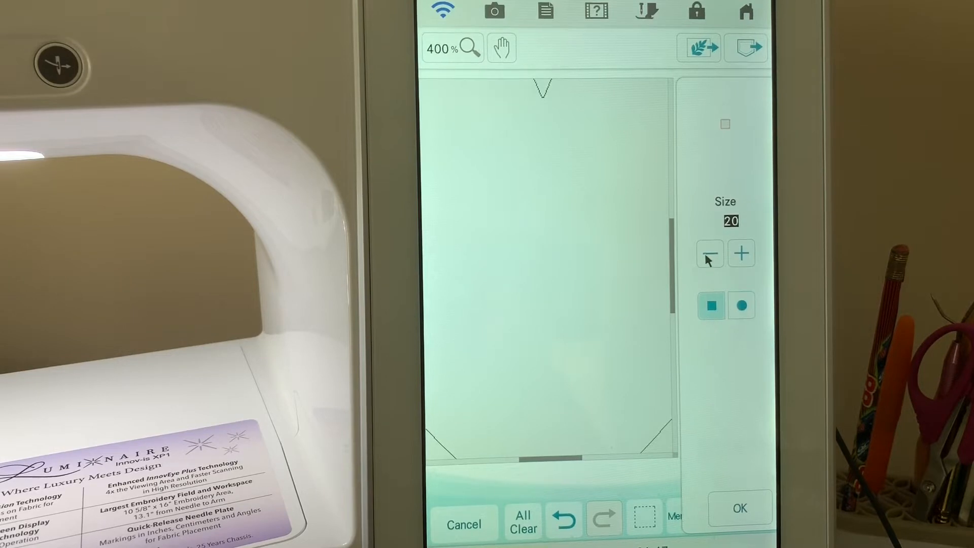
{"action": "left_click", "coordinate": [709, 253]}
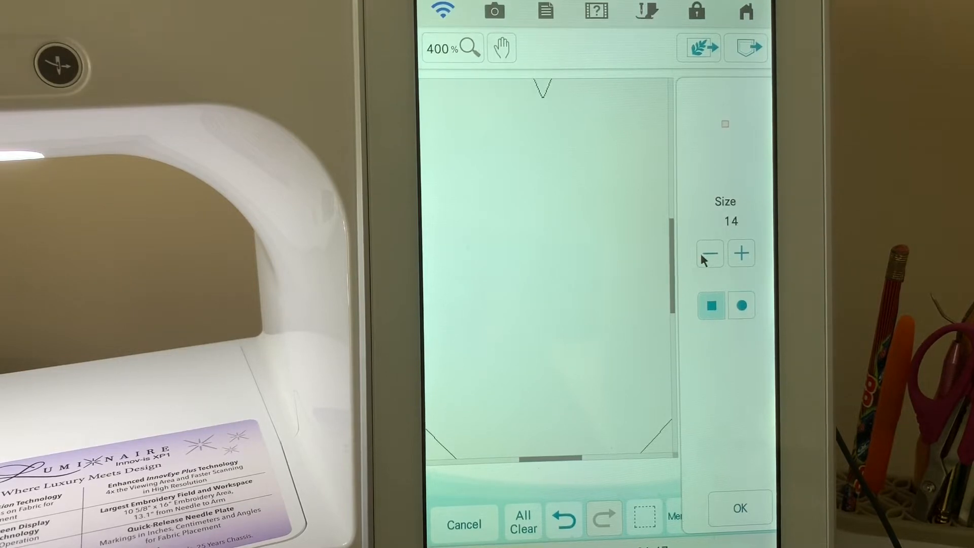
{"action": "left_click", "coordinate": [709, 254]}
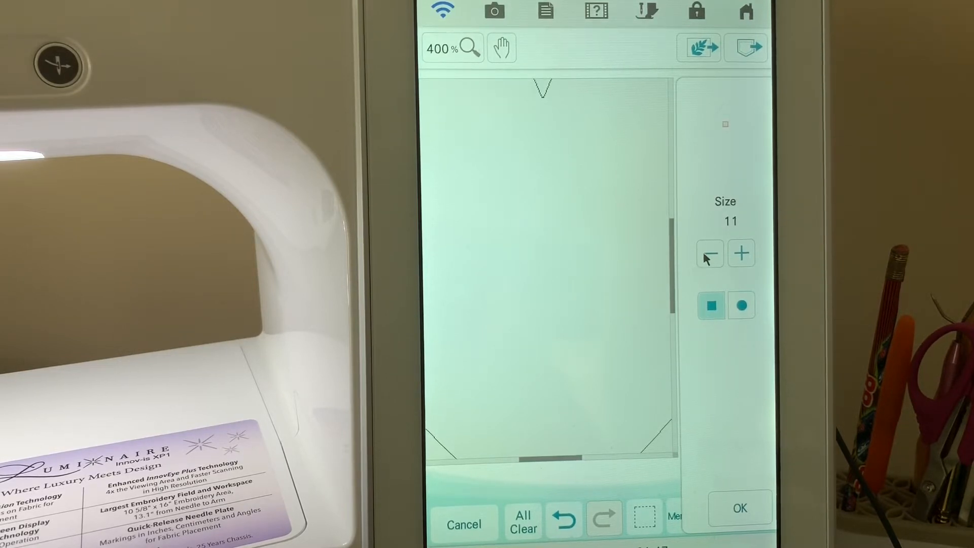
{"action": "left_click", "coordinate": [710, 252]}
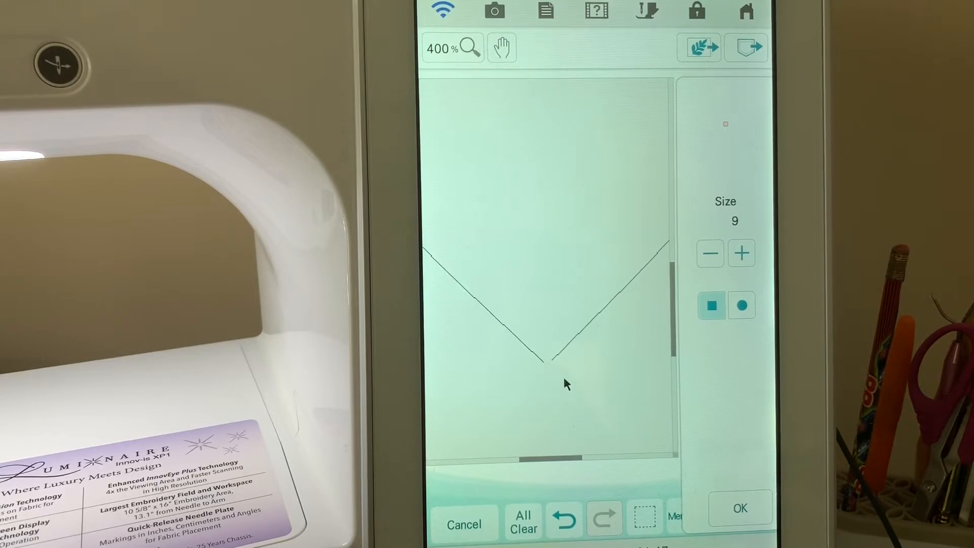
{"action": "mouse_move", "coordinate": [585, 466]}
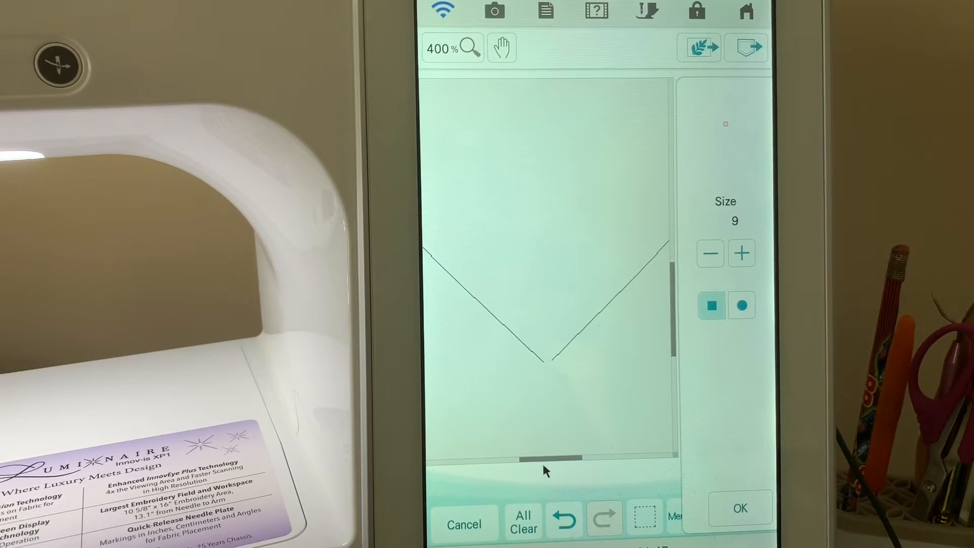
{"action": "mouse_move", "coordinate": [578, 489]}
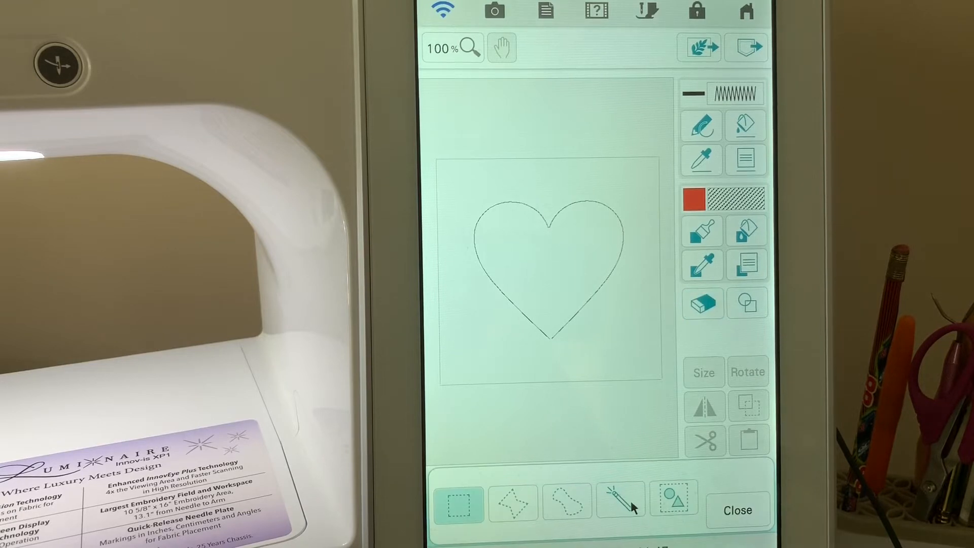
Step: Select each heart half with the magic wand and nudge the halves slightly apart
{"action": "left_click", "coordinate": [621, 500]}
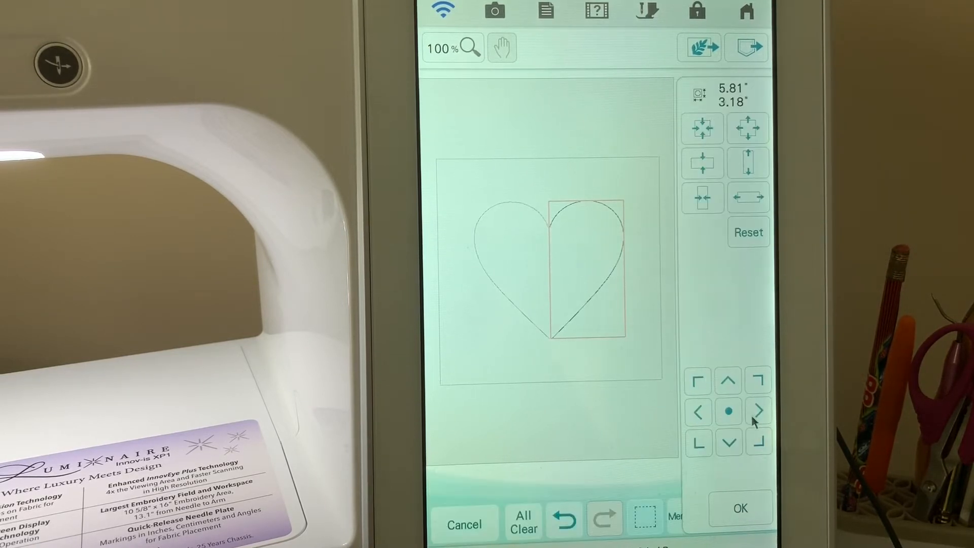
{"action": "left_click", "coordinate": [756, 410]}
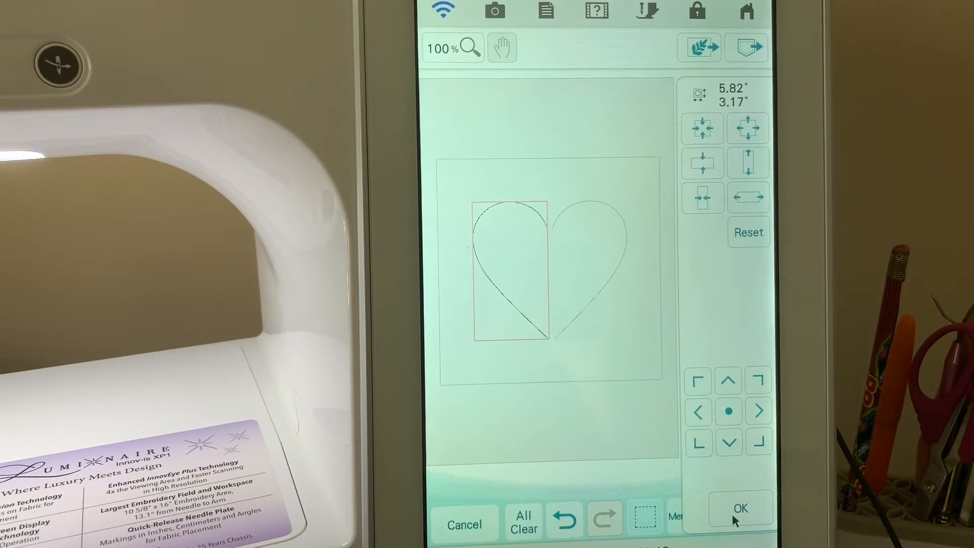
{"action": "left_click", "coordinate": [739, 508]}
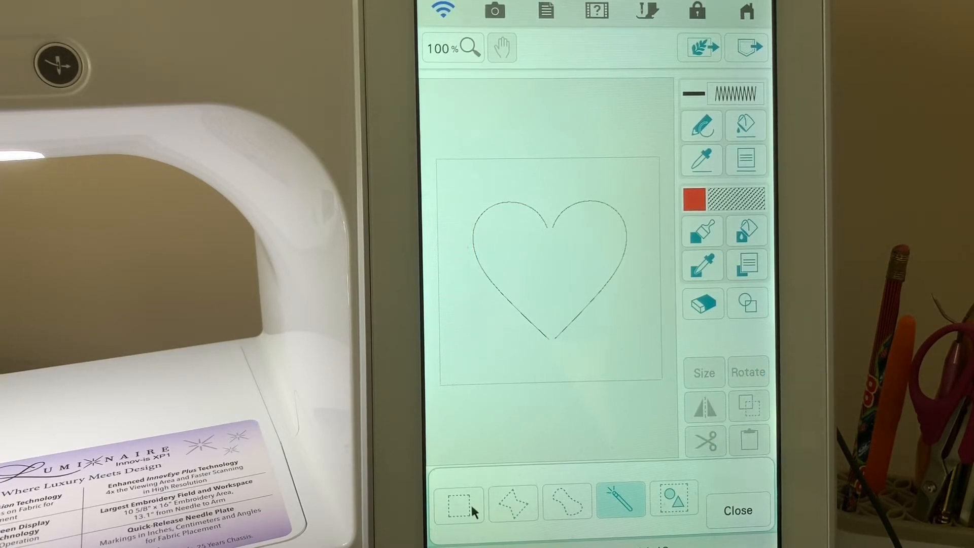
Step: Mark a thin rectangular strip down the heart's centre line
{"action": "left_click", "coordinate": [458, 504]}
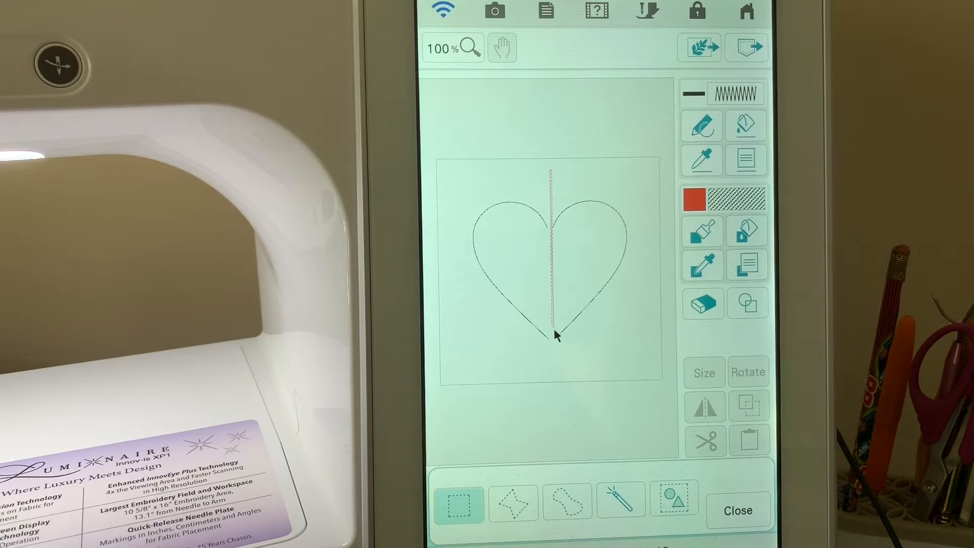
{"action": "left_click_drag", "start_coordinate": [554, 336], "coordinate": [619, 366]}
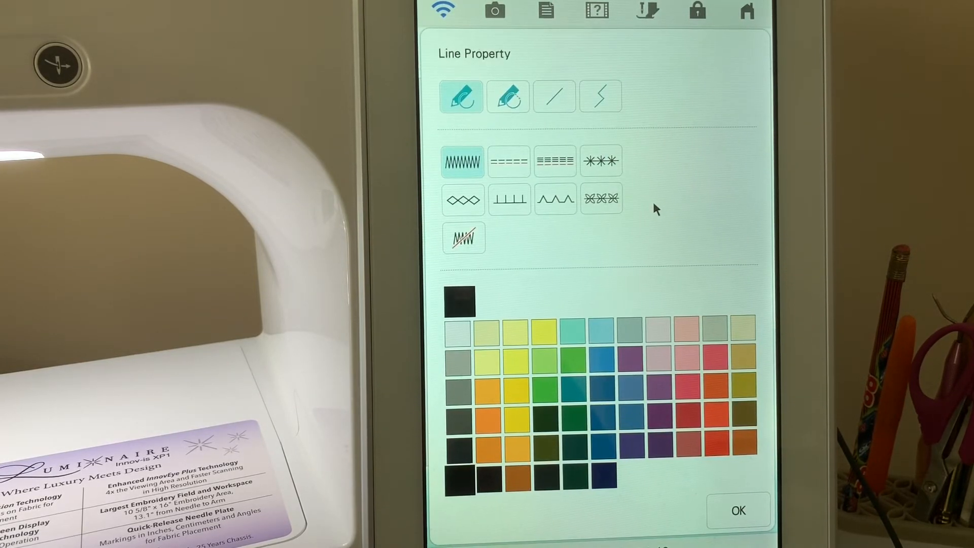
{"action": "mouse_move", "coordinate": [662, 244]}
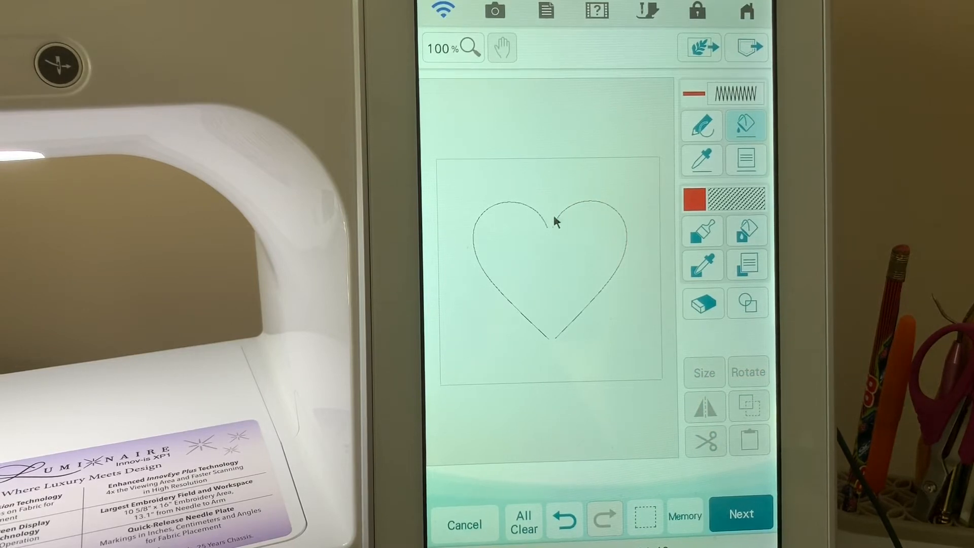
{"action": "mouse_move", "coordinate": [556, 356]}
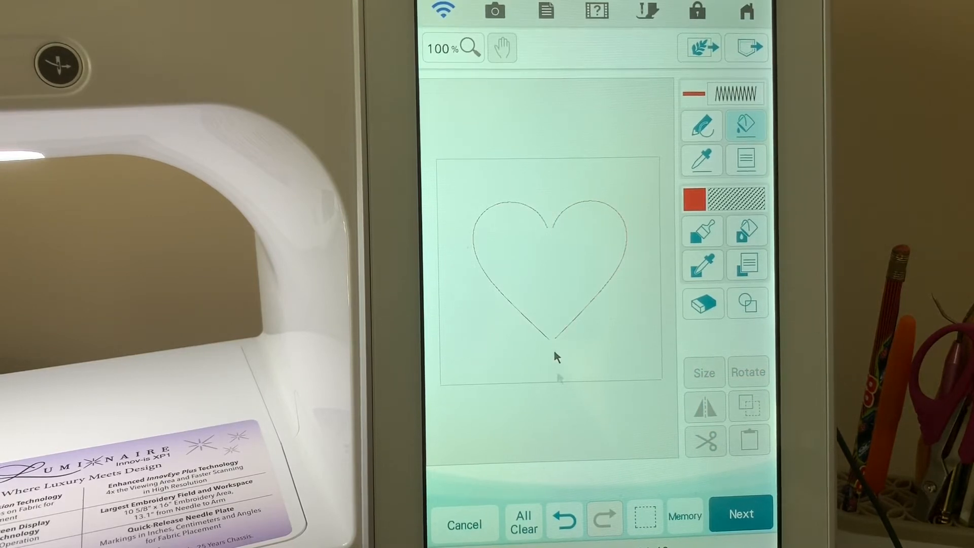
{"action": "mouse_move", "coordinate": [556, 410]}
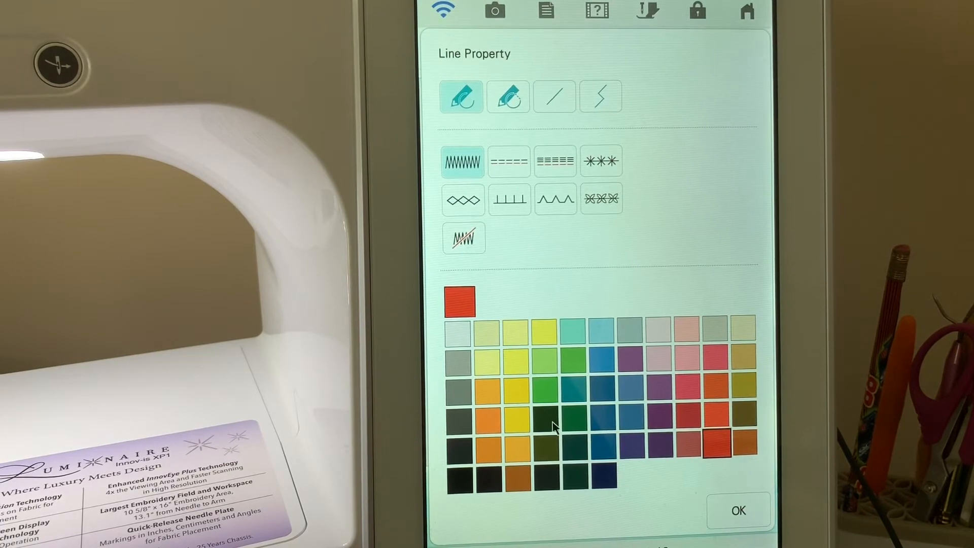
Step: Set the line property to zigzag drawing mode at 200% zoom
{"action": "left_click", "coordinate": [738, 510]}
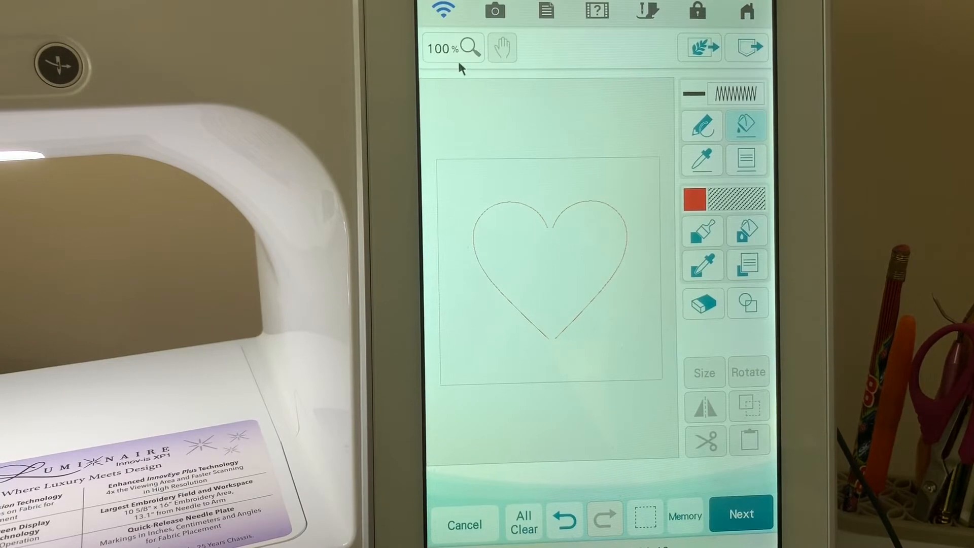
{"action": "left_click", "coordinate": [469, 48]}
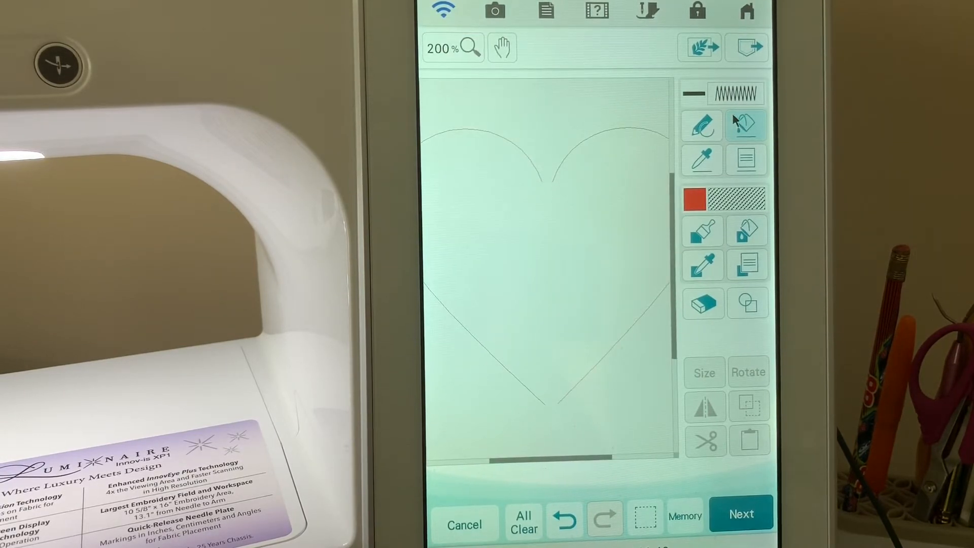
{"action": "left_click", "coordinate": [745, 124]}
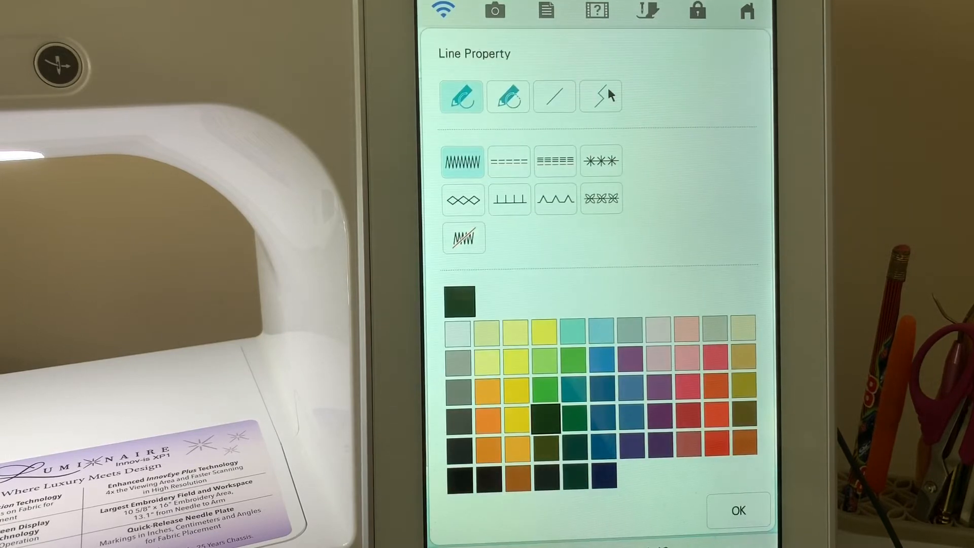
{"action": "left_click", "coordinate": [599, 97]}
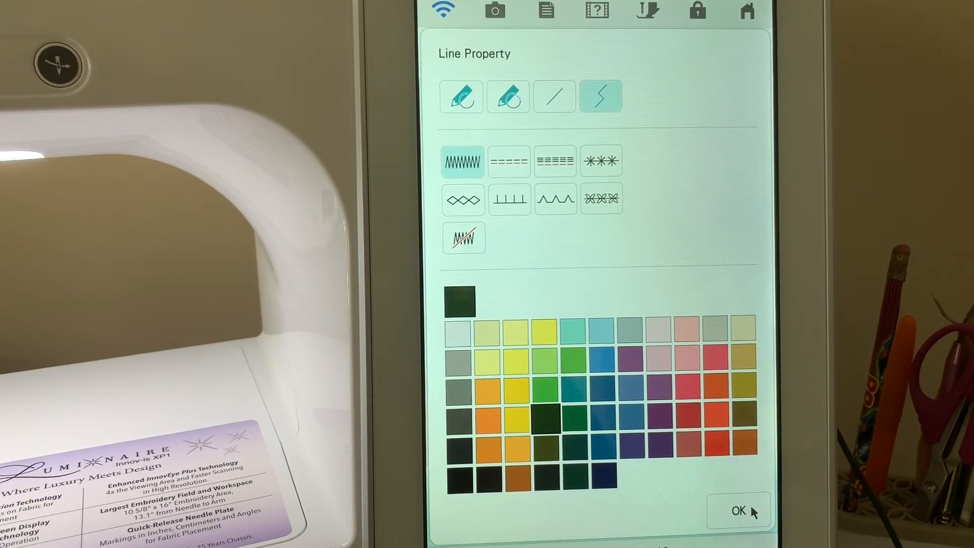
{"action": "left_click", "coordinate": [737, 510]}
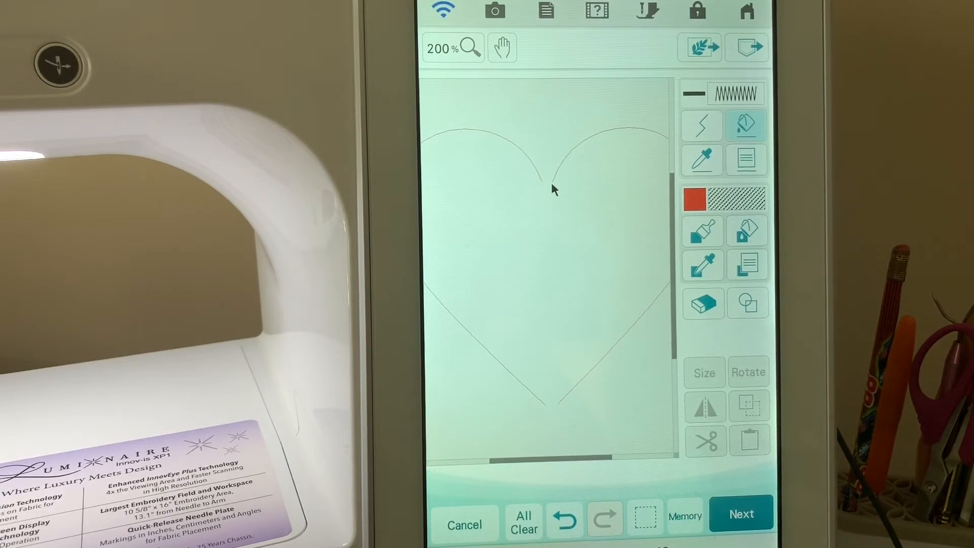
Step: Magnify the view to 400% around the heart's top notch
{"action": "left_click", "coordinate": [452, 46]}
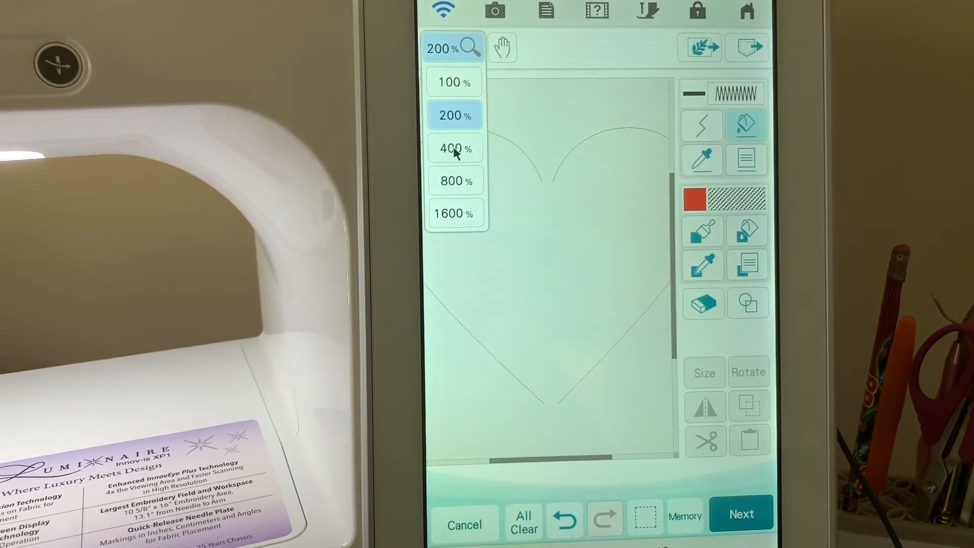
{"action": "left_click", "coordinate": [454, 148]}
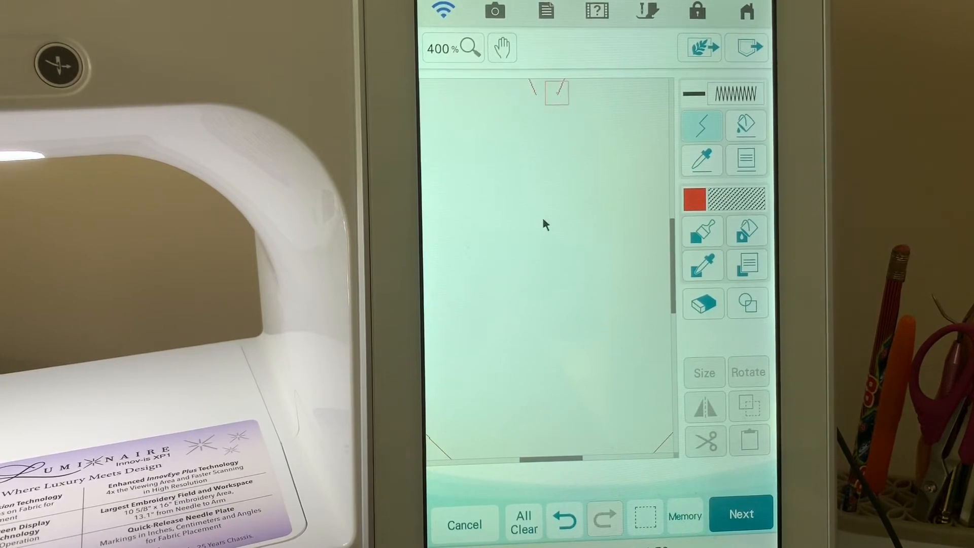
Step: Draw a jagged break line from the heart's top notch down to its bottom tip
{"action": "left_click_drag", "start_coordinate": [557, 99], "coordinate": [554, 226]}
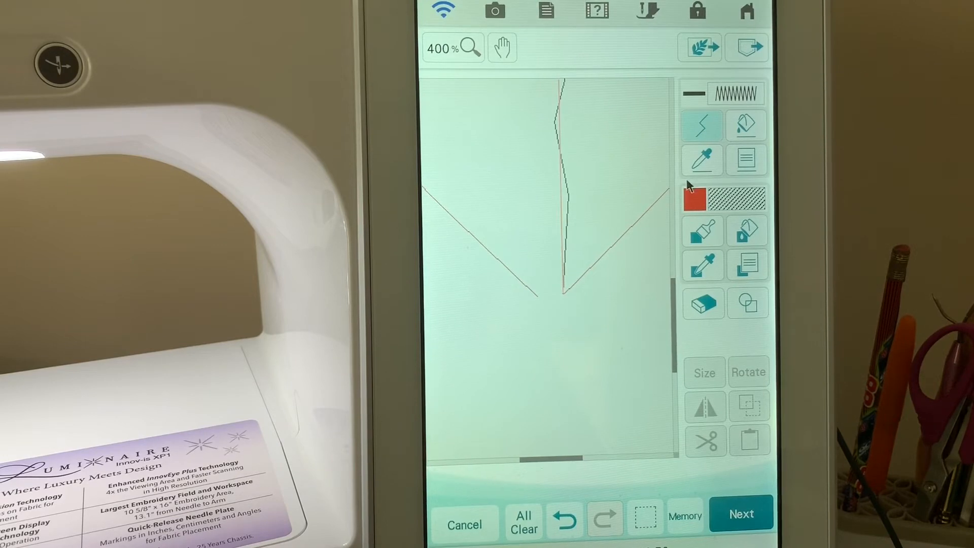
{"action": "mouse_move", "coordinate": [745, 131]}
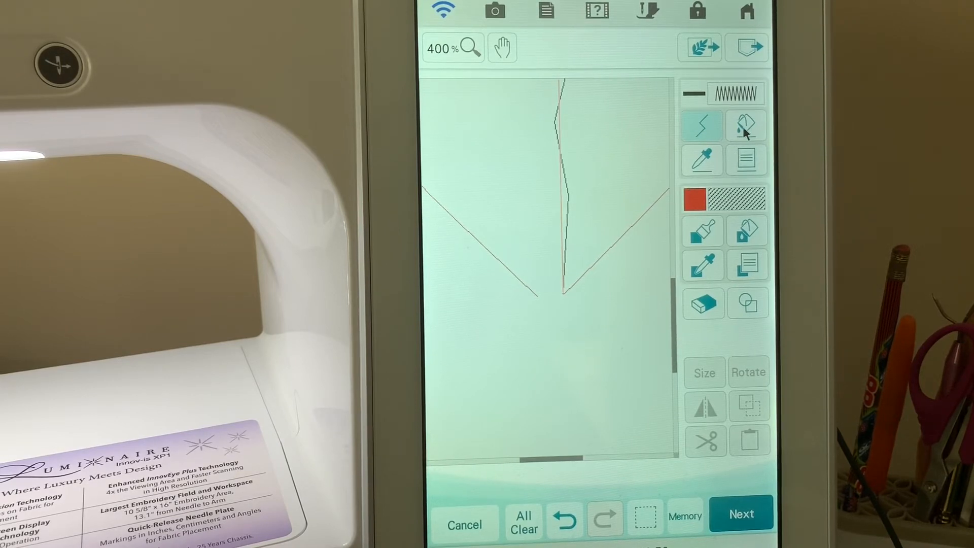
Step: Apply the red line property to the break line and magnify it to 800%
{"action": "left_click", "coordinate": [746, 125]}
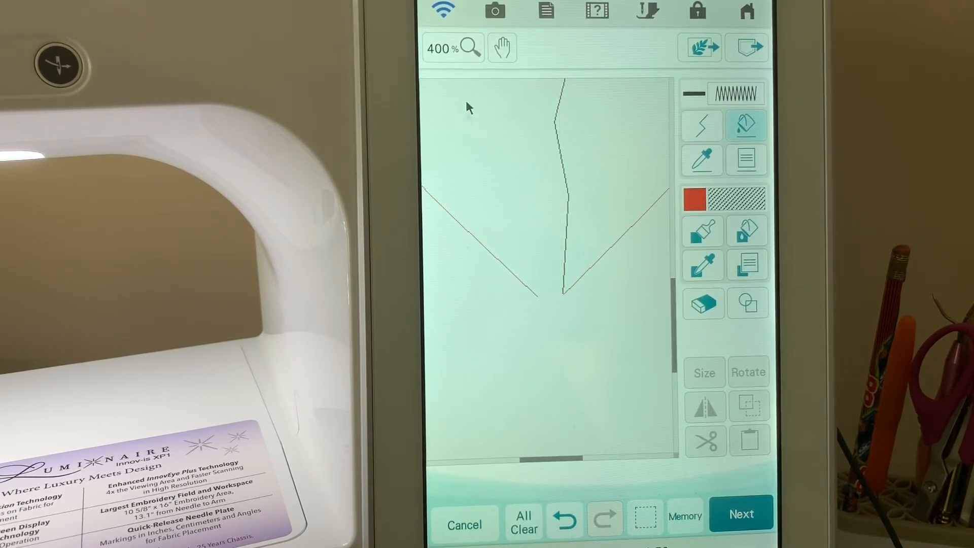
{"action": "left_click", "coordinate": [452, 48]}
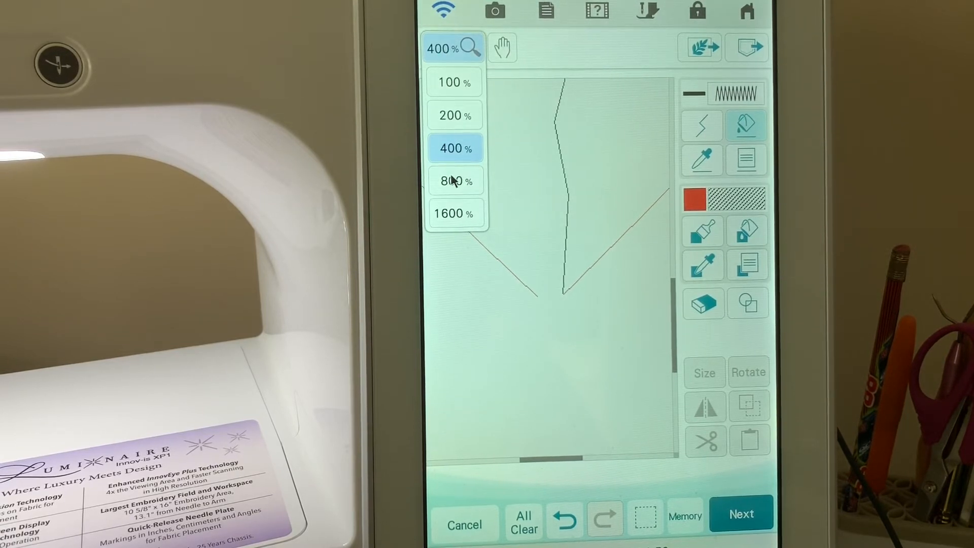
{"action": "left_click", "coordinate": [450, 181]}
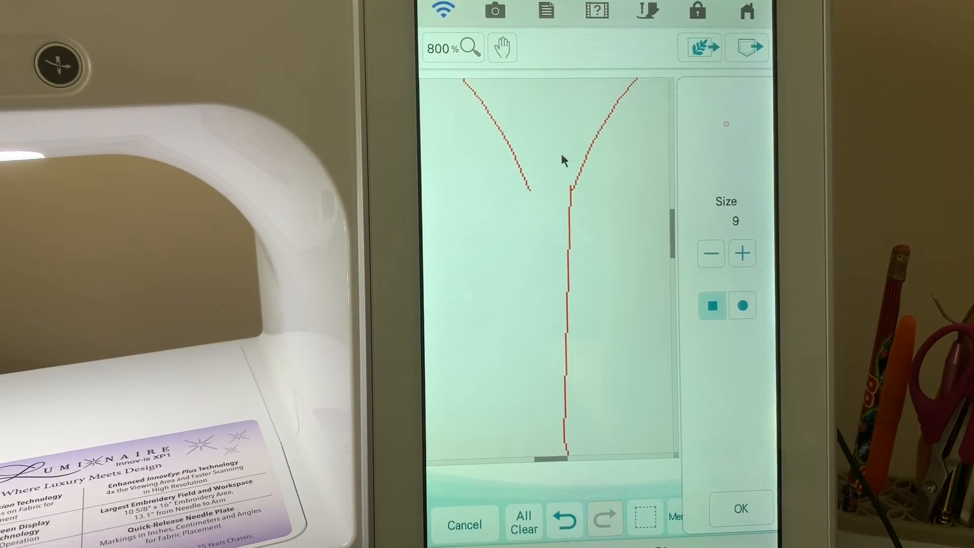
Step: Settle the eraser size and bring up the line stitch and colour settings
{"action": "left_click", "coordinate": [562, 174]}
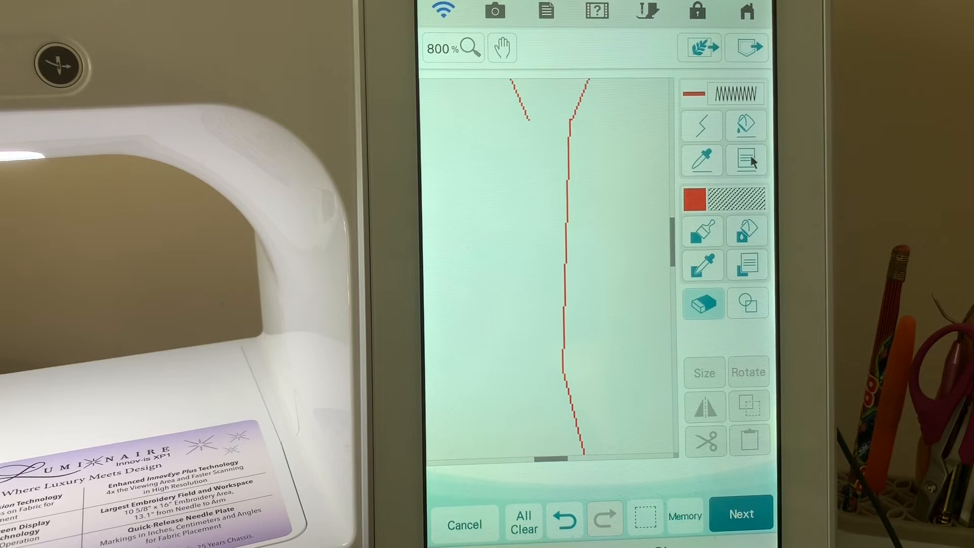
{"action": "left_click", "coordinate": [701, 125]}
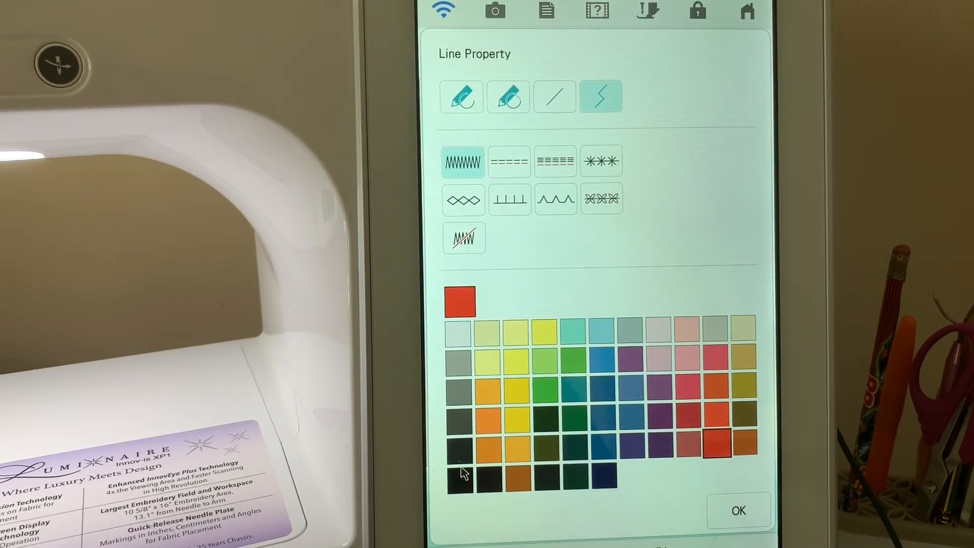
Step: Set the line colour to black for the left half's break edge
{"action": "left_click", "coordinate": [462, 475]}
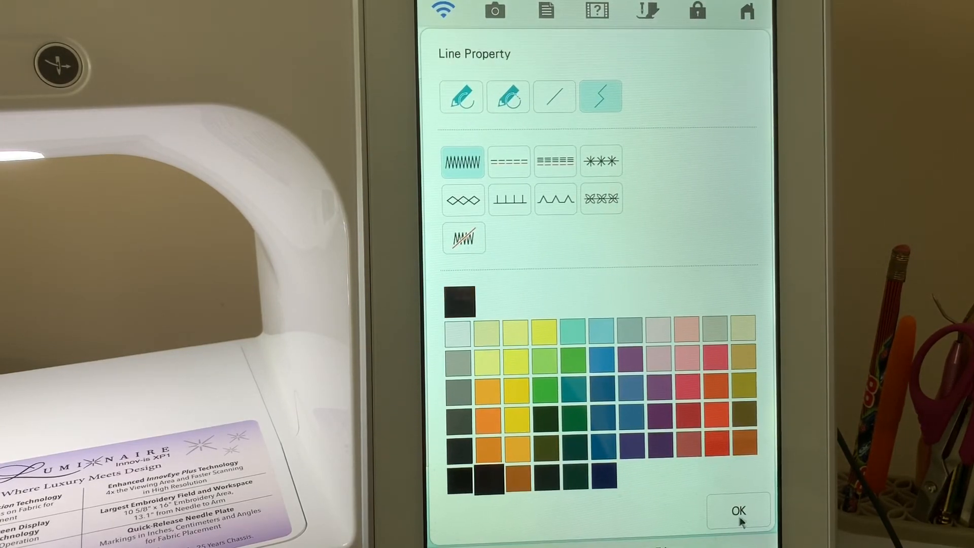
{"action": "left_click", "coordinate": [737, 510]}
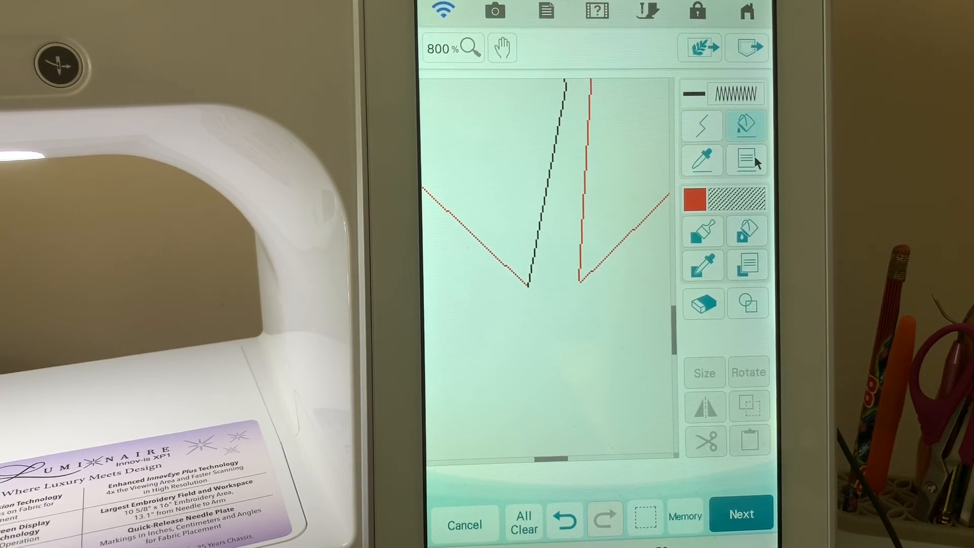
Step: Set the line colour back to red for the left half's break edge
{"action": "left_click", "coordinate": [747, 160]}
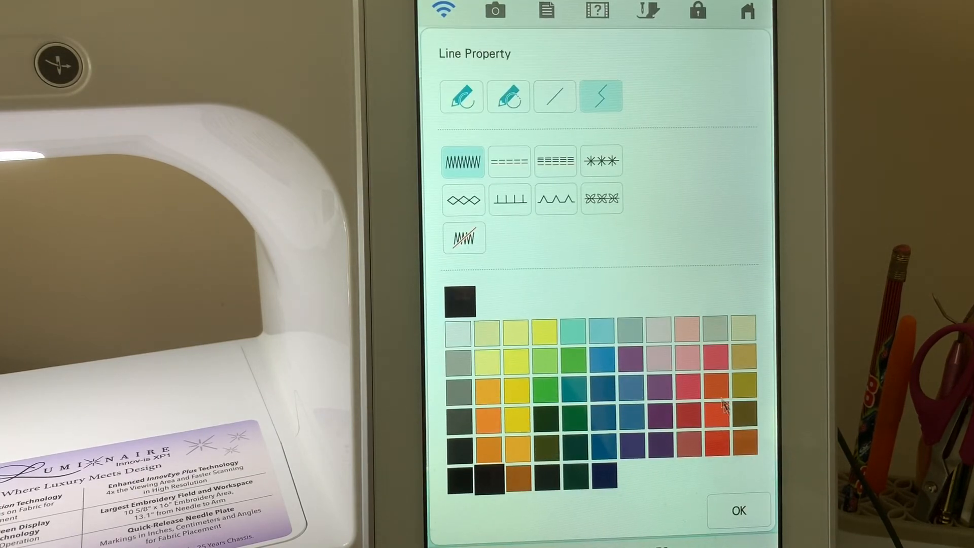
{"action": "left_click", "coordinate": [738, 510]}
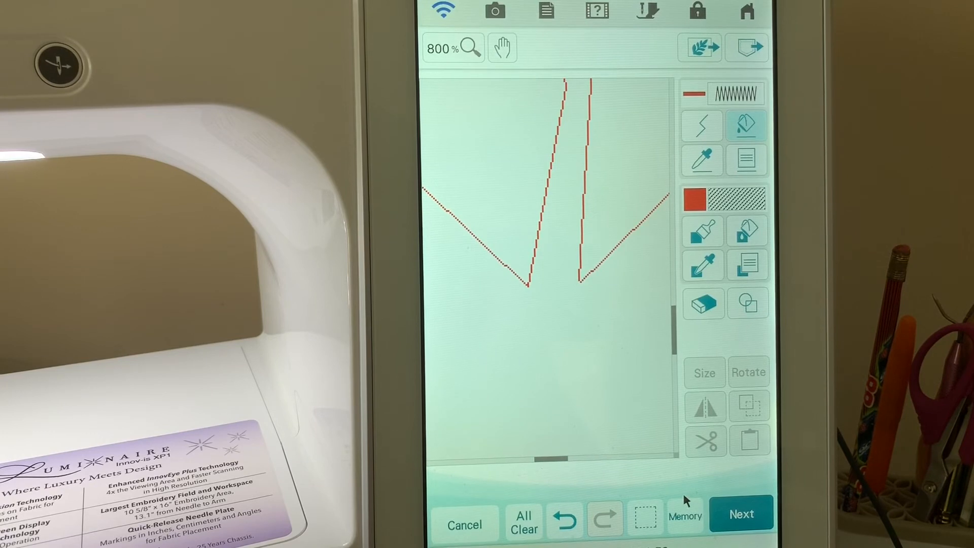
{"action": "mouse_move", "coordinate": [687, 538]}
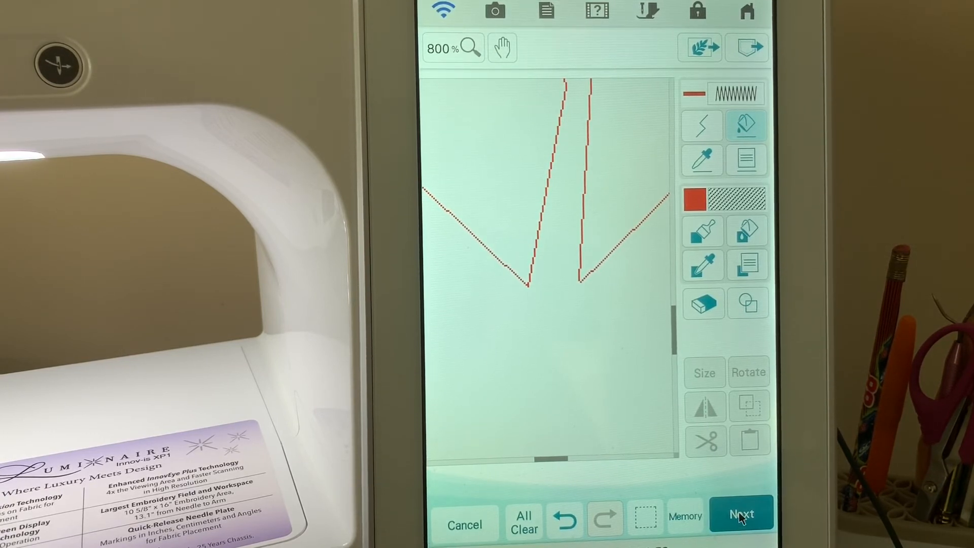
Step: Advance to the stitch settings preview of the red broken heart
{"action": "left_click", "coordinate": [740, 513]}
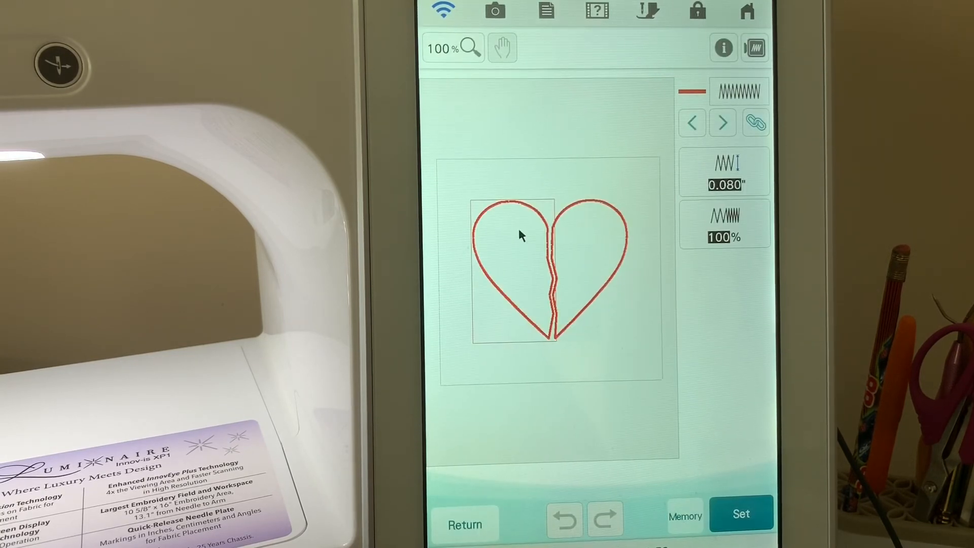
{"action": "mouse_move", "coordinate": [551, 350]}
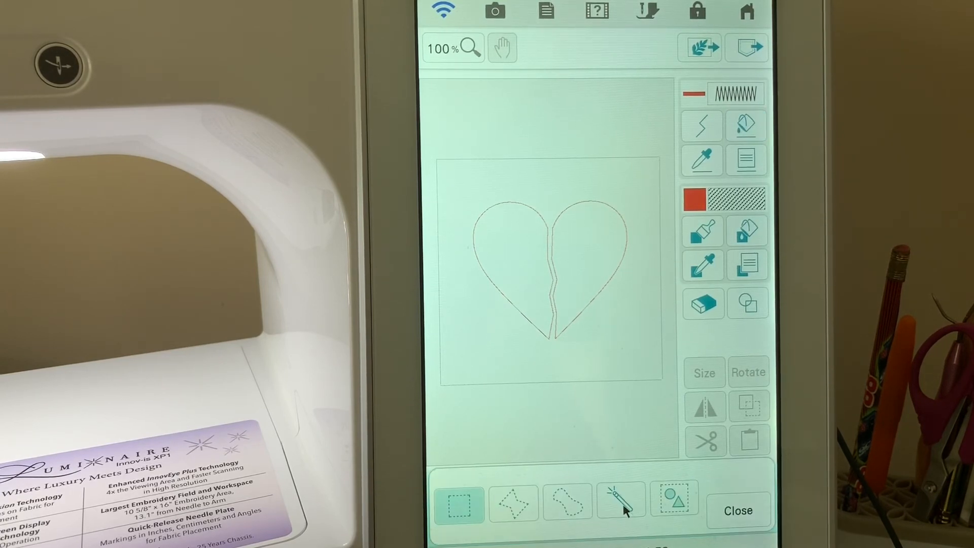
Step: Change the measurement unit to mm so the satin width reads 2.0 mm
{"action": "left_click", "coordinate": [620, 501]}
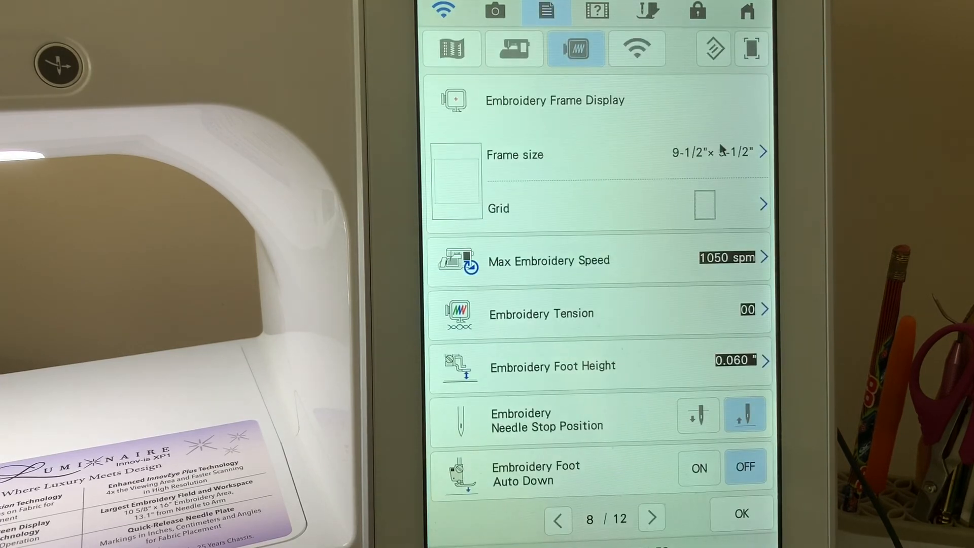
{"action": "left_click", "coordinate": [651, 518]}
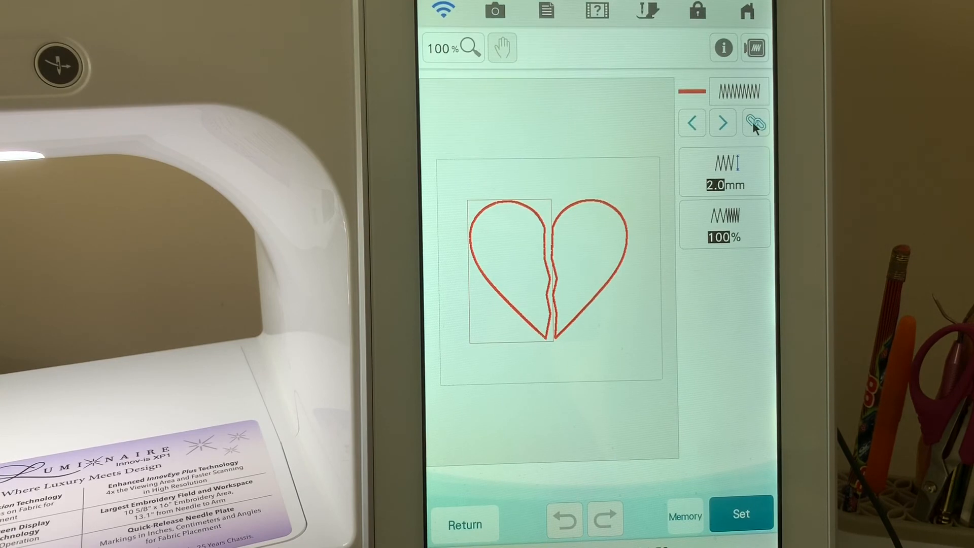
Step: Link both heart halves and set their zigzag width to 3.5 mm
{"action": "left_click", "coordinate": [754, 123]}
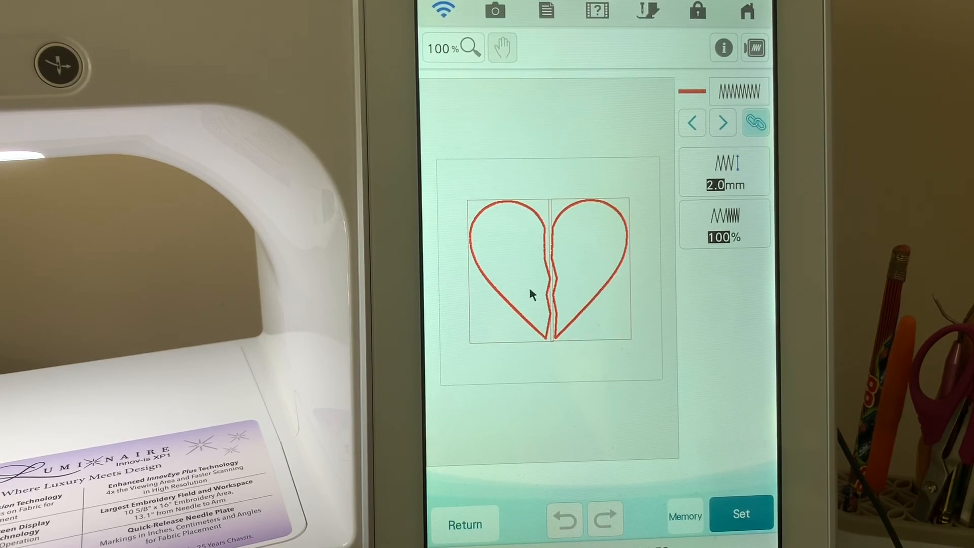
{"action": "left_click", "coordinate": [723, 171]}
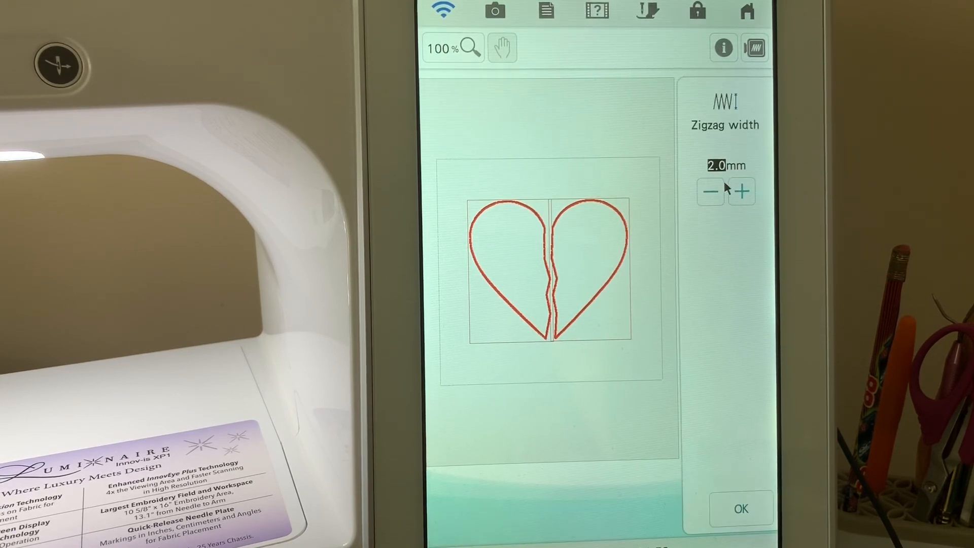
{"action": "left_click", "coordinate": [740, 192]}
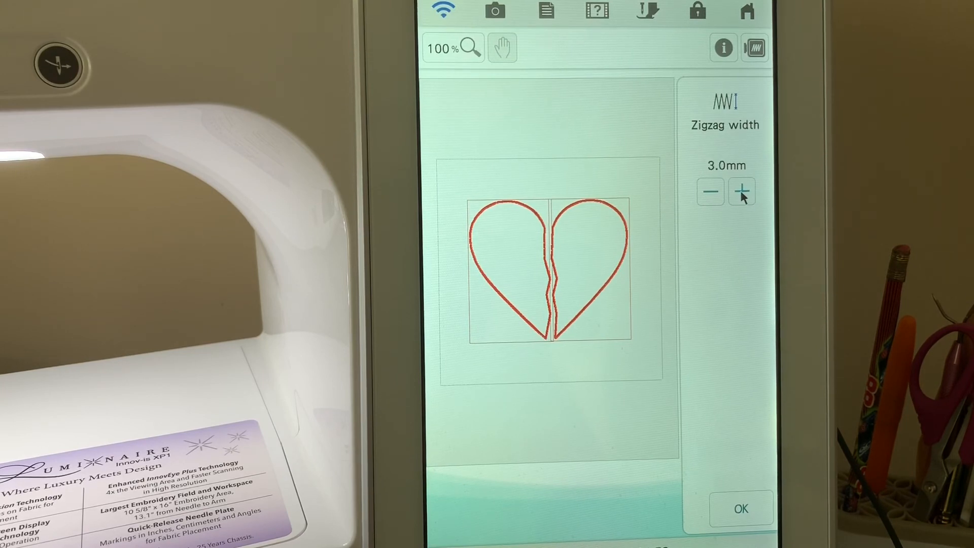
{"action": "left_click", "coordinate": [740, 192]}
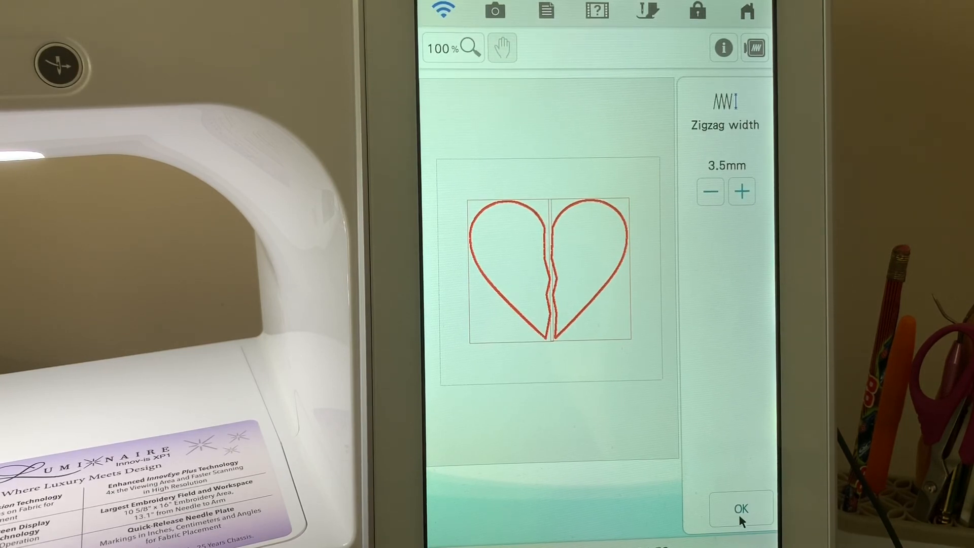
{"action": "left_click", "coordinate": [739, 509]}
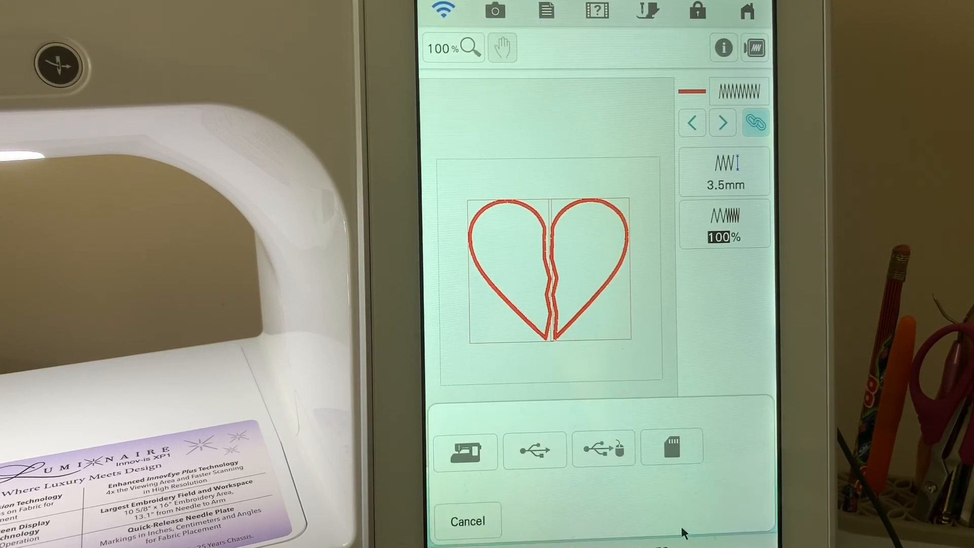
Step: Set the design and confirm converting it into an embroidery pattern
{"action": "left_click", "coordinate": [465, 449]}
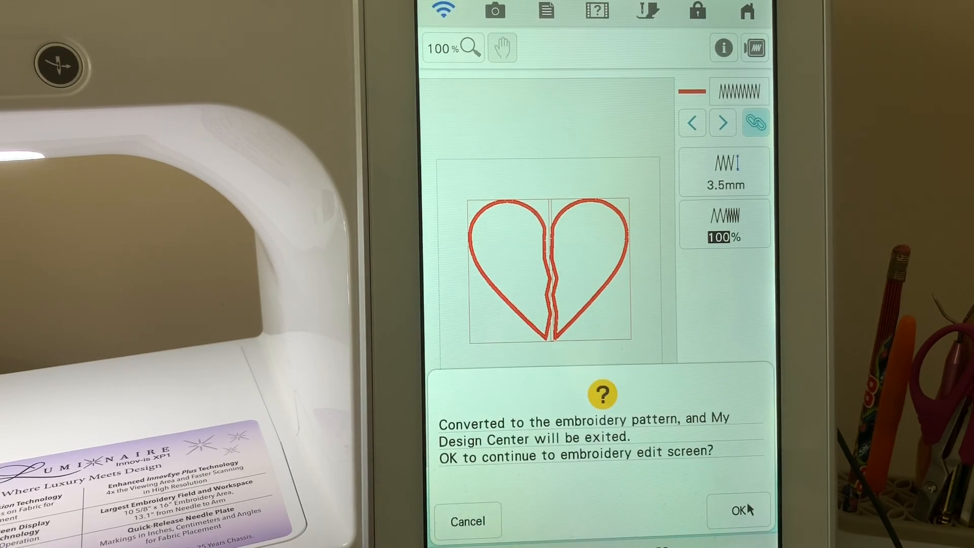
{"action": "left_click", "coordinate": [739, 510]}
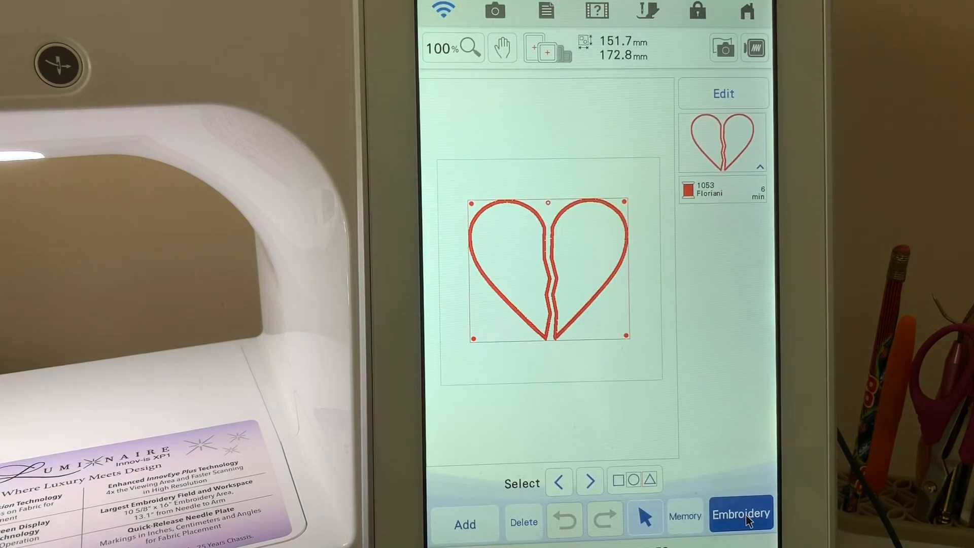